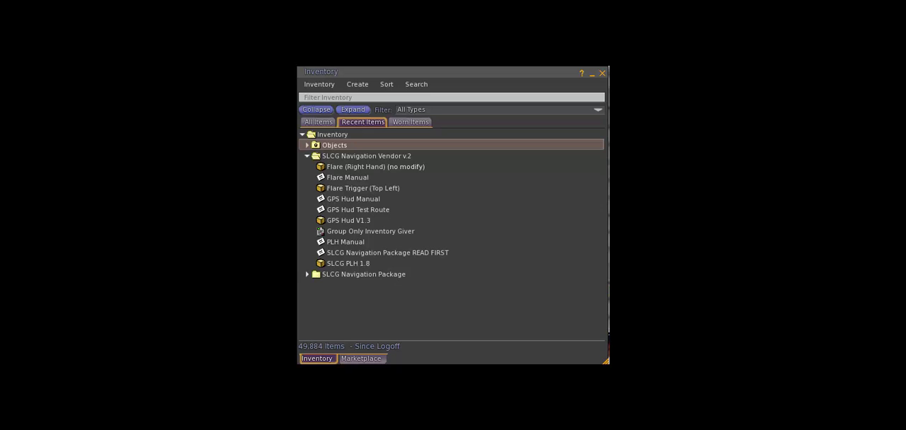
Wear the SLCG PLH 1.8 HUD from the Recent Items inventory list
left_click(349, 263)
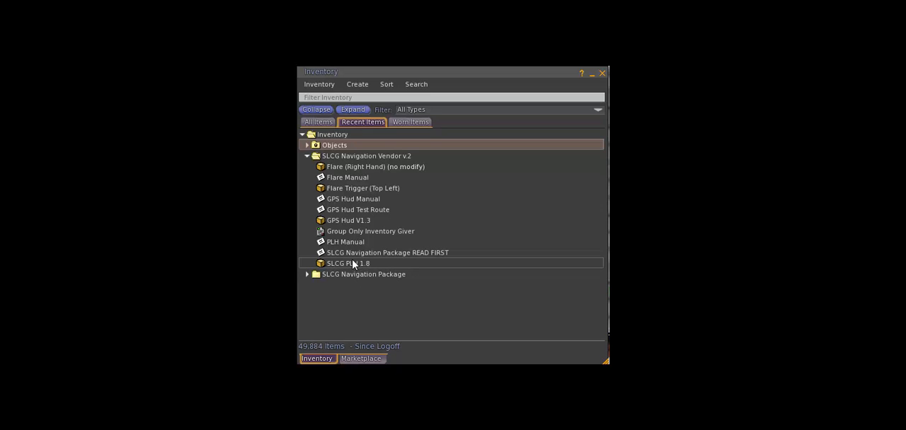
left_click(348, 263)
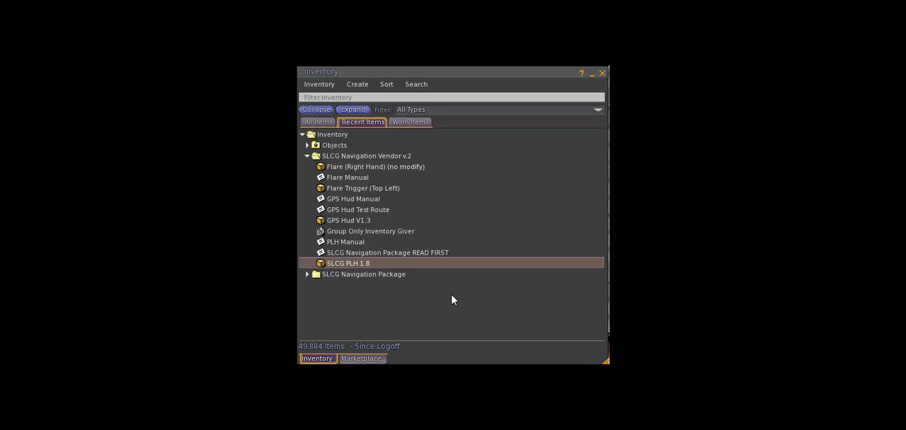
double_click(348, 263)
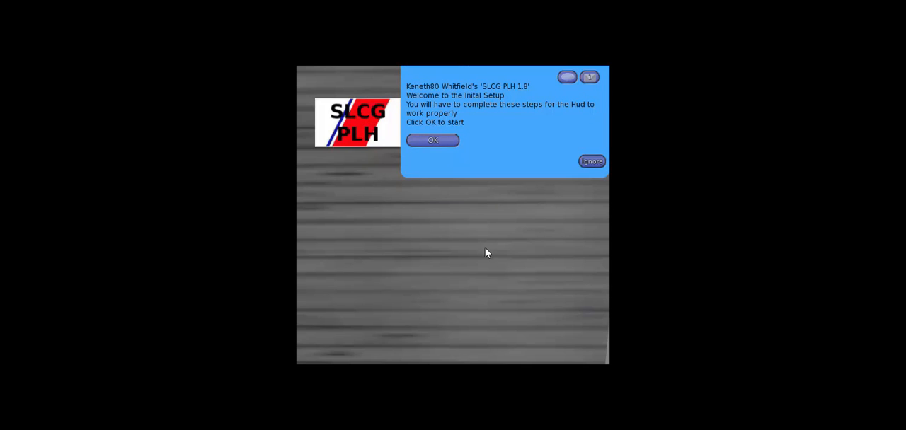
Confirm the SLCG PLH welcome dialog to begin the HUD's initial setup
left_click(433, 139)
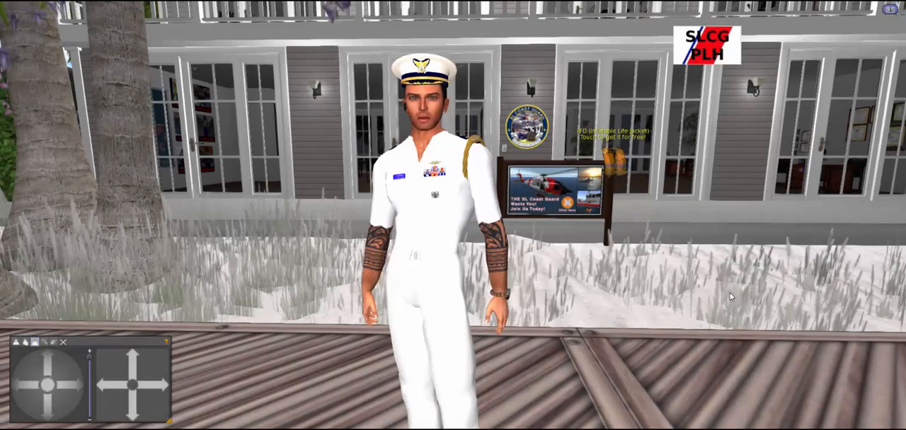